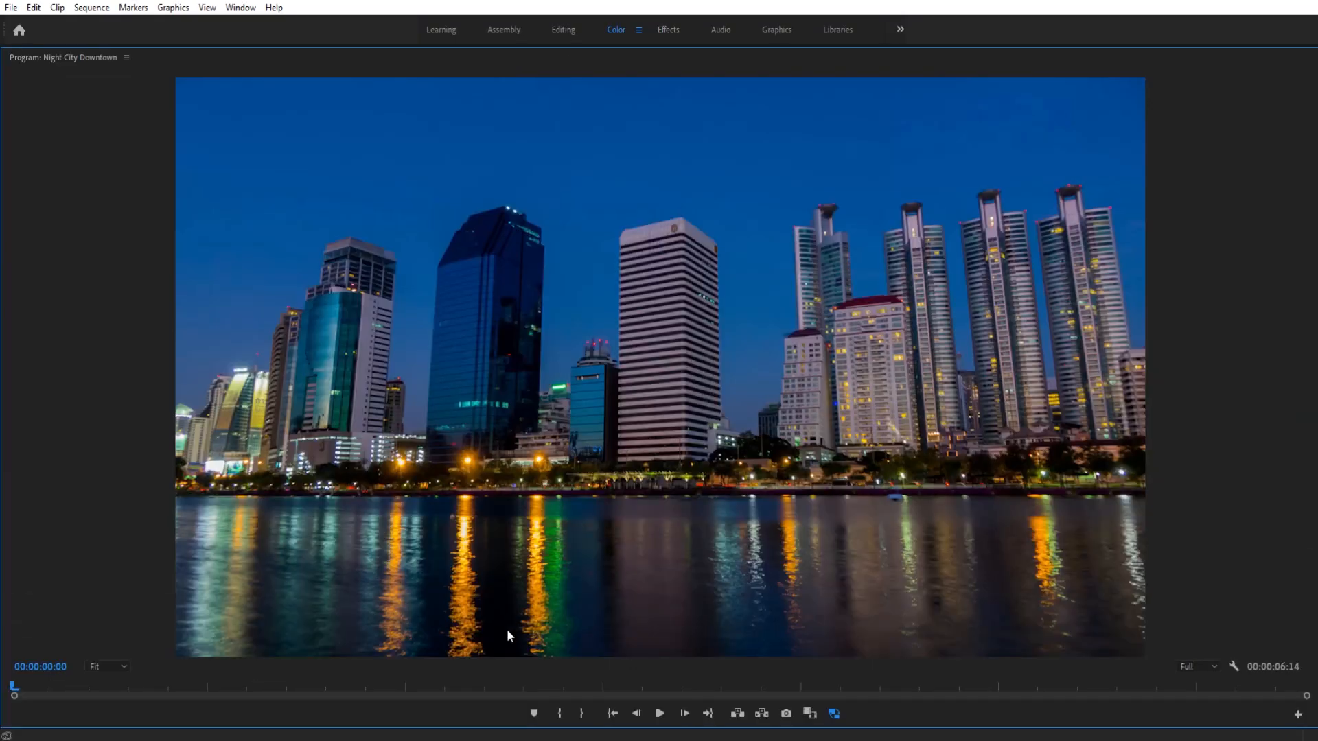
# Restore the Program Monitor from maximized to the normal workspace layout.
pyautogui.click(615, 29)
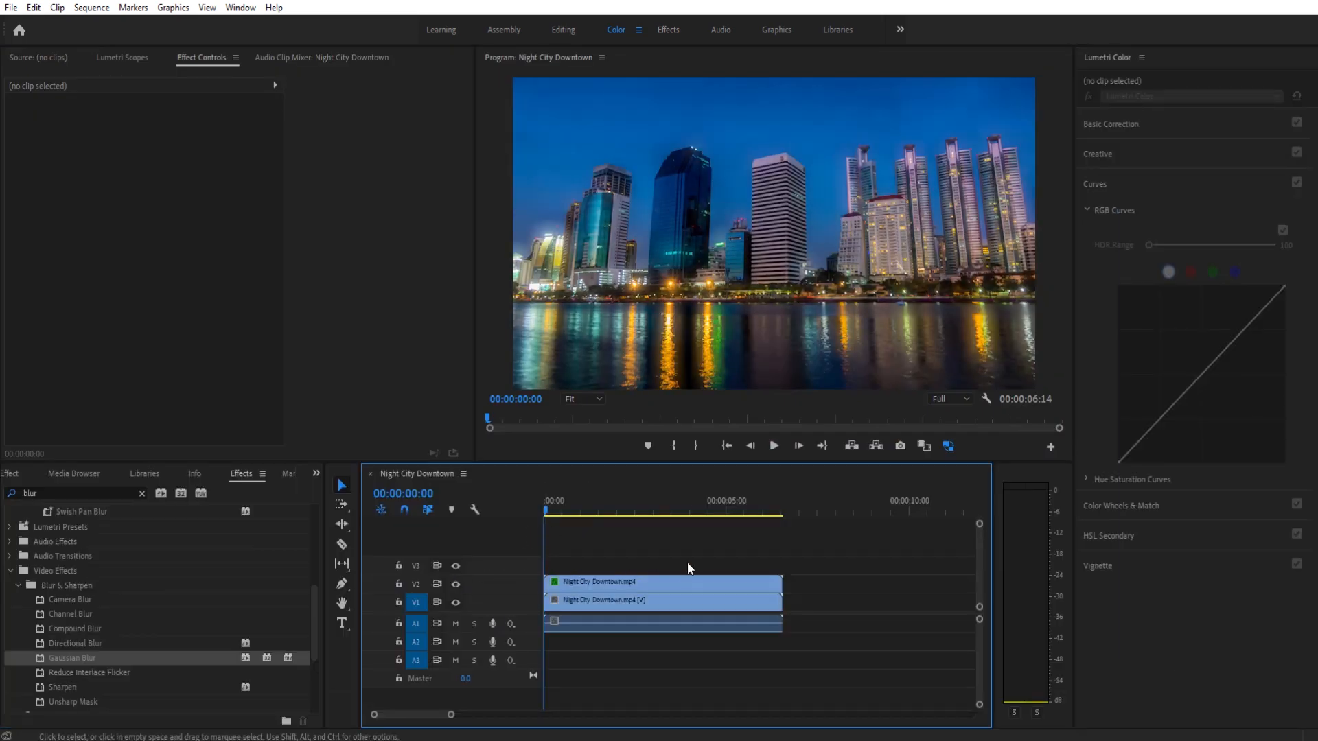
# Select the Night City Downtown clip on V1 to duplicate it onto V2.
pyautogui.click(662, 600)
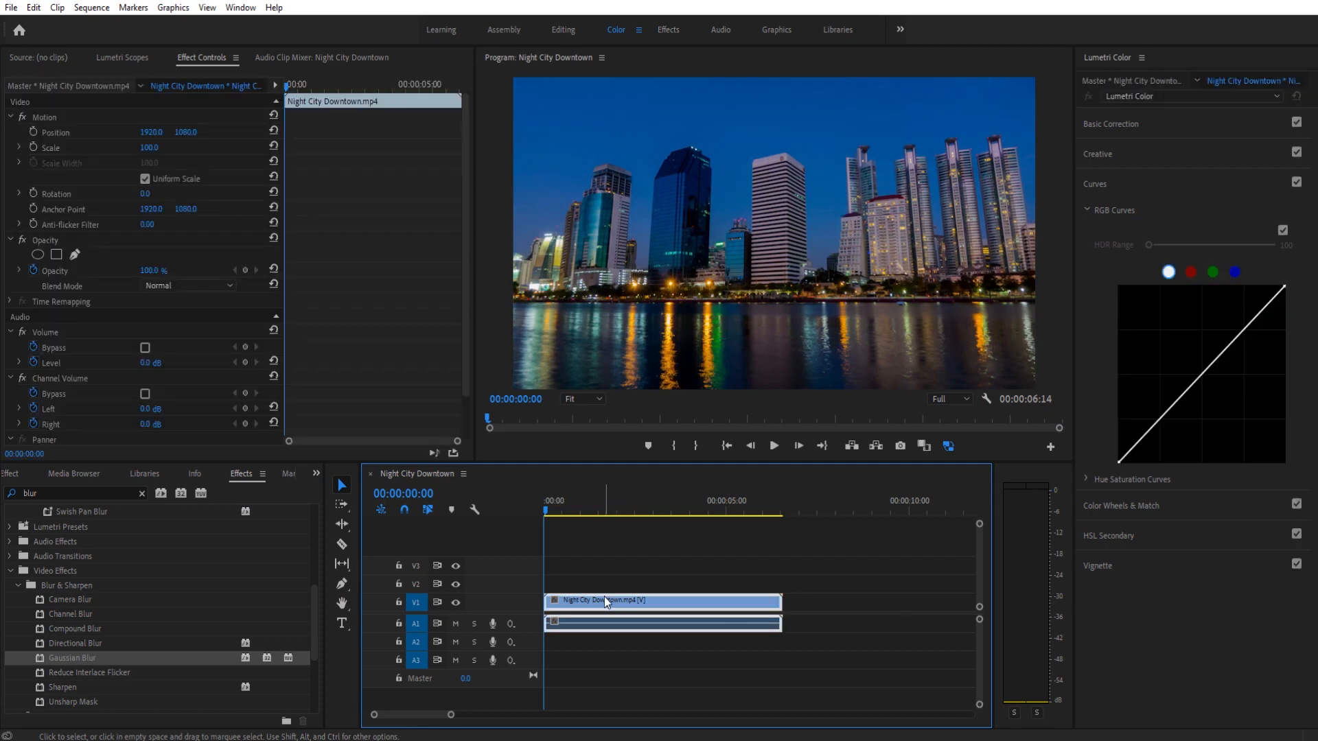
pyautogui.moveTo(598, 601)
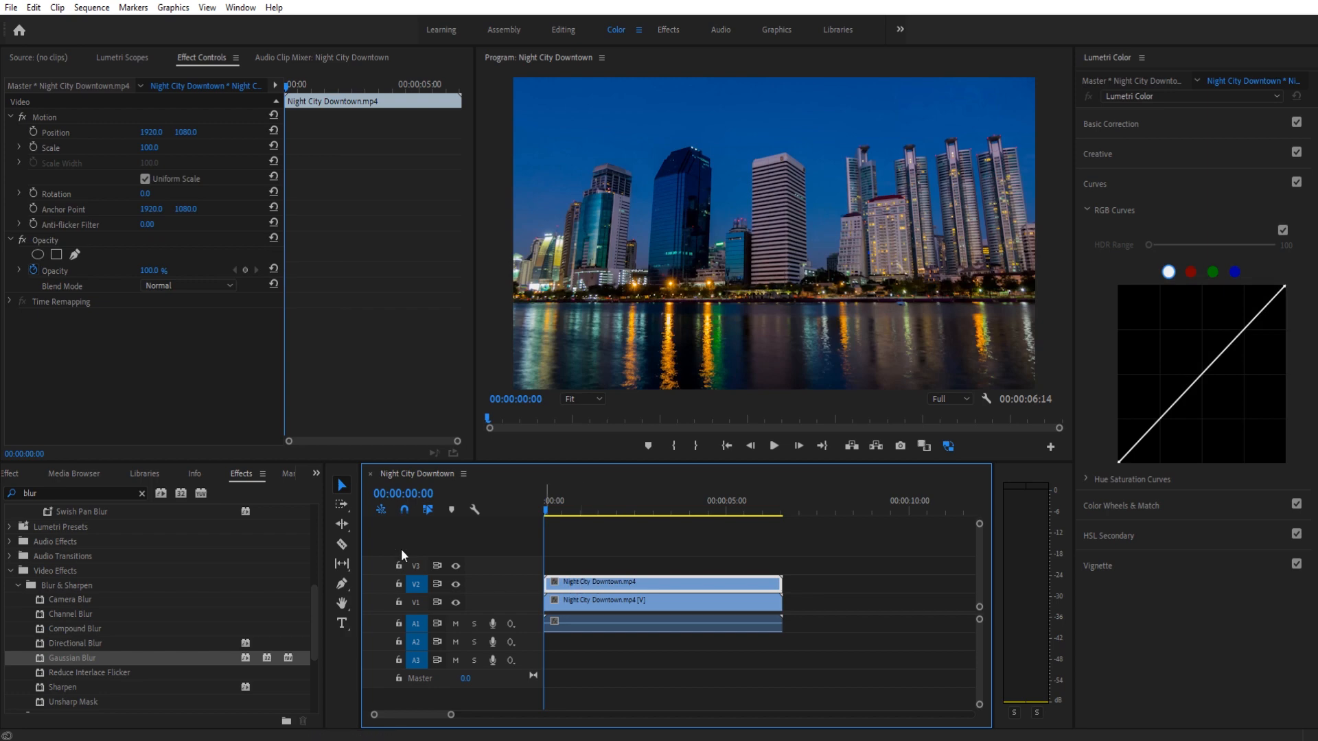
pyautogui.moveTo(1140, 297)
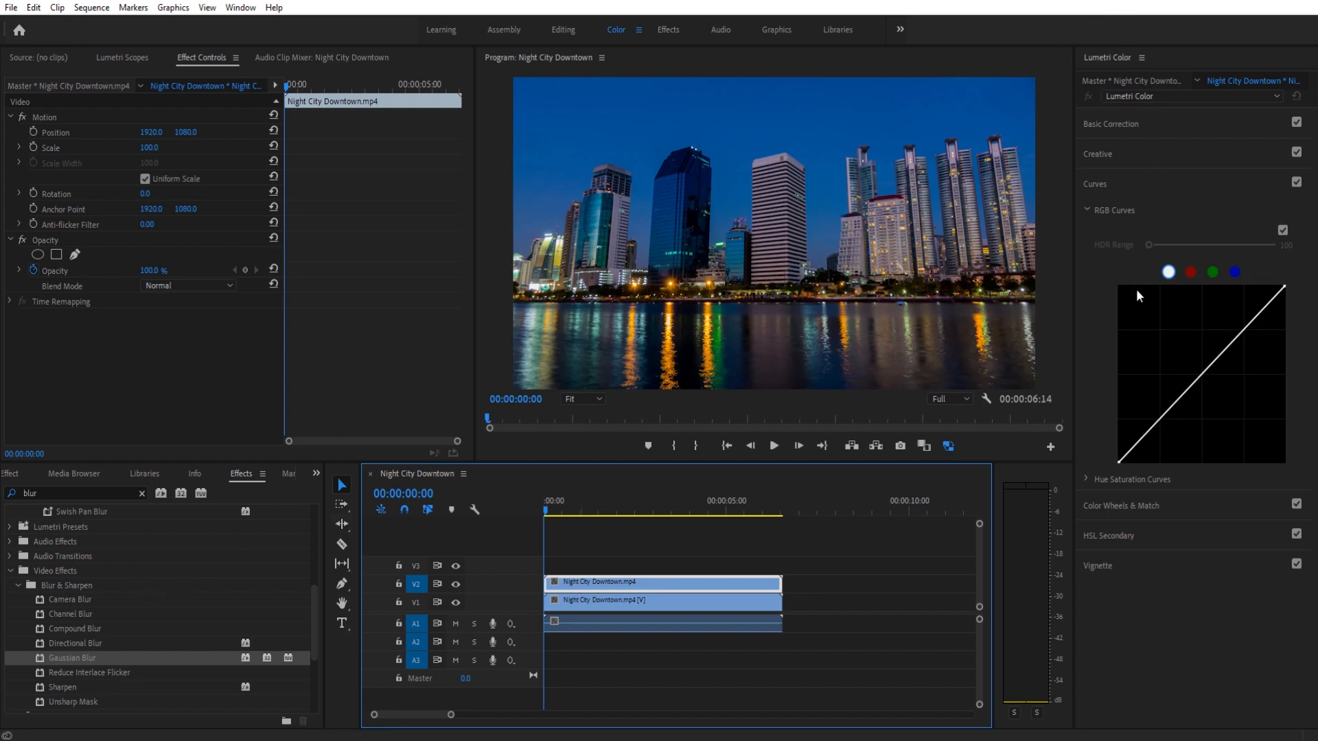
# Find the Lumetri Color effect in the Effects panel by searching 'lumetri color'.
pyautogui.click(76, 493)
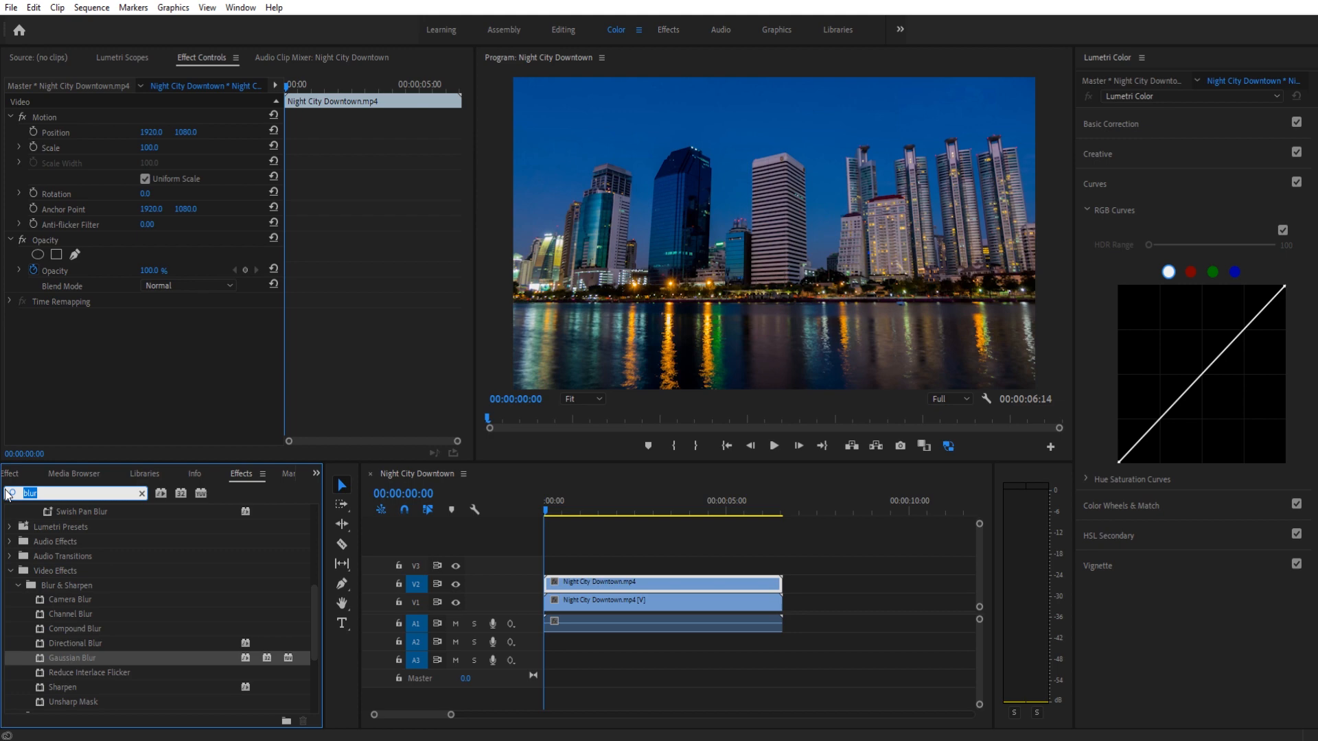
pyautogui.write('lumetri color')
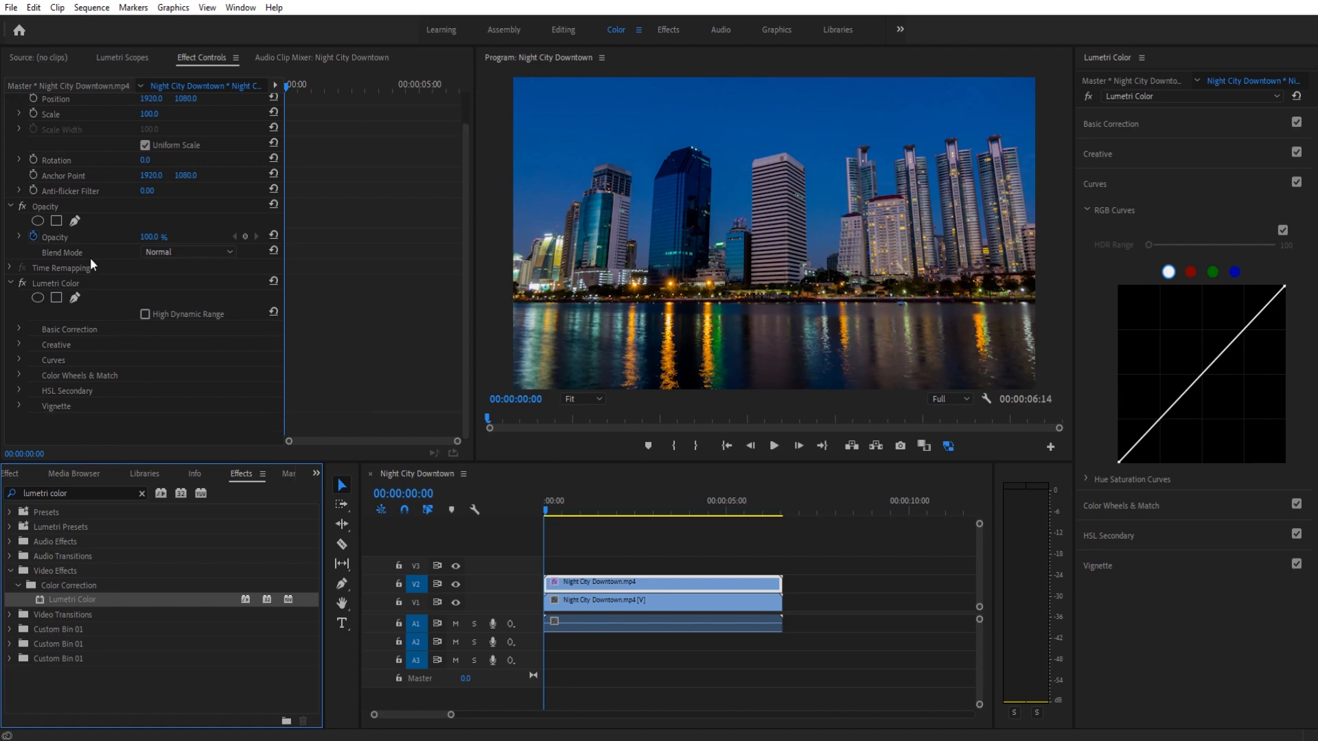
pyautogui.moveTo(6, 350)
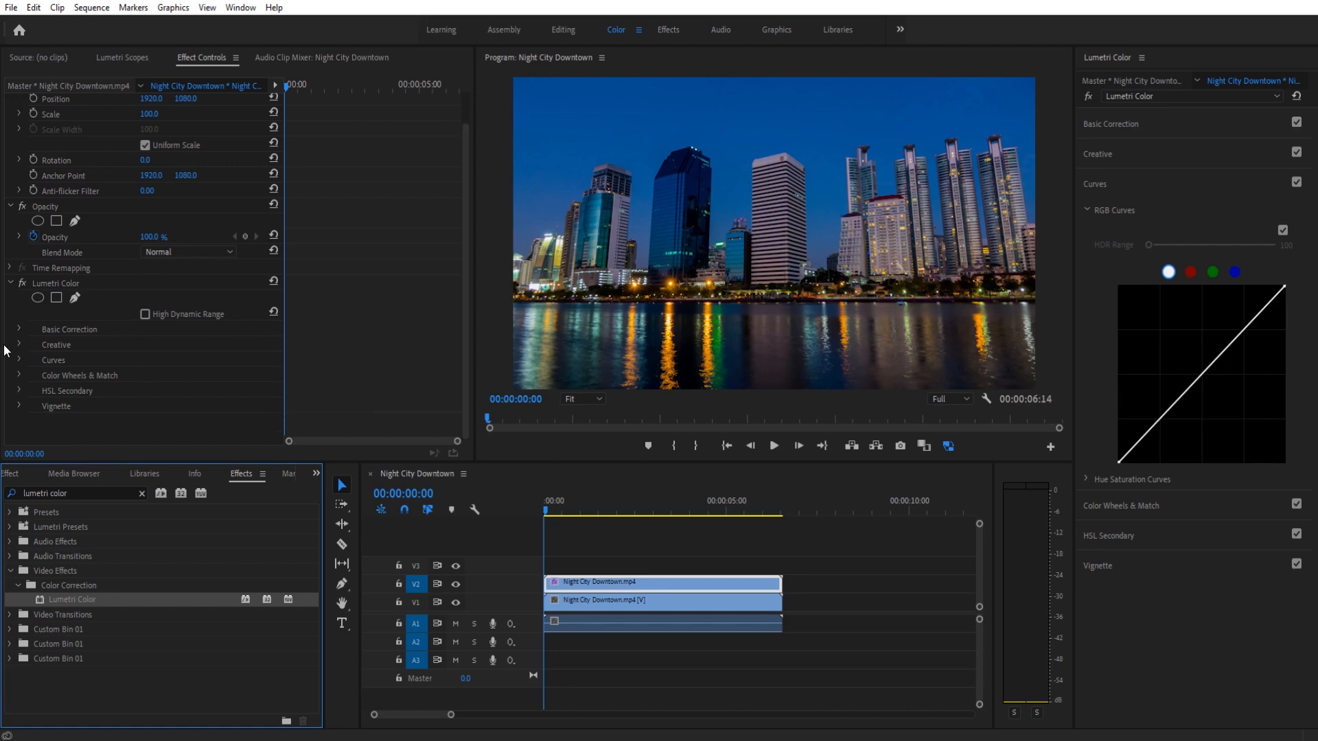
pyautogui.moveTo(32, 361)
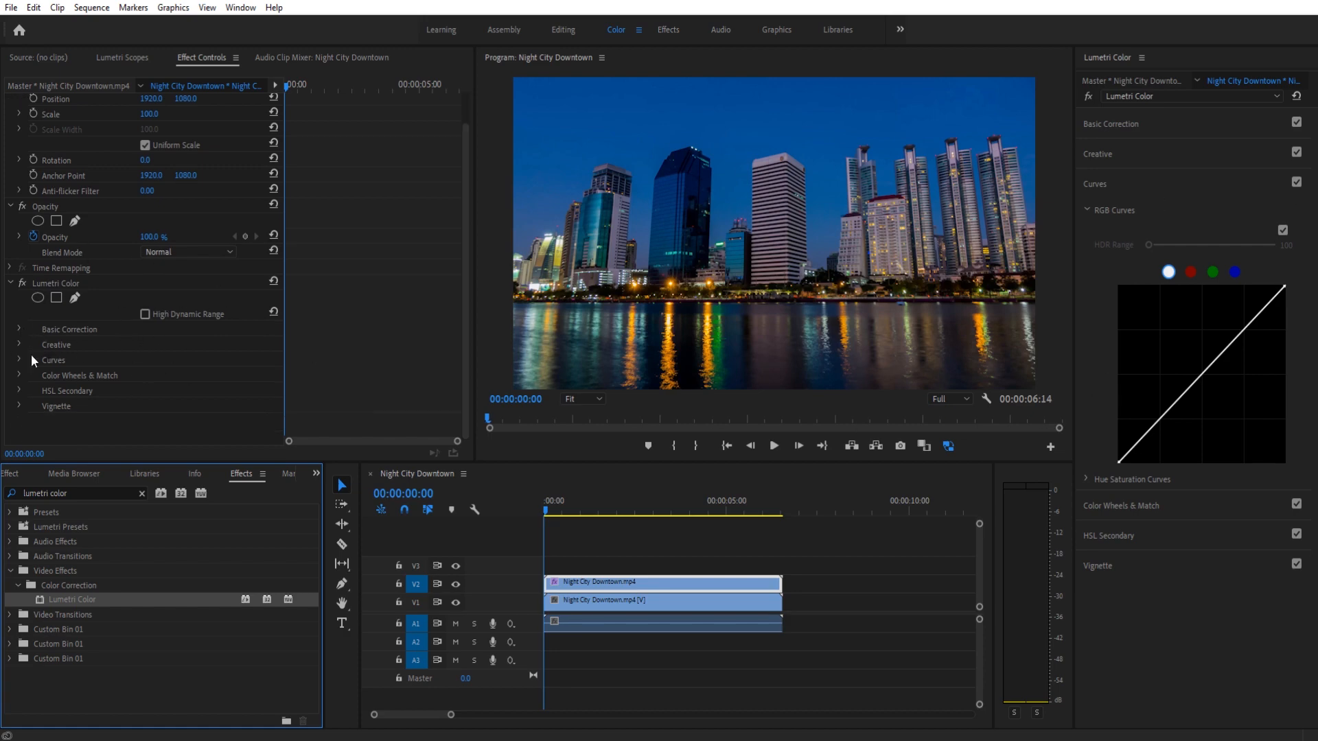
# Shape the Lumetri RGB curve into a steep S-curve that crushes shadows and keeps the bright lights.
pyautogui.click(18, 359)
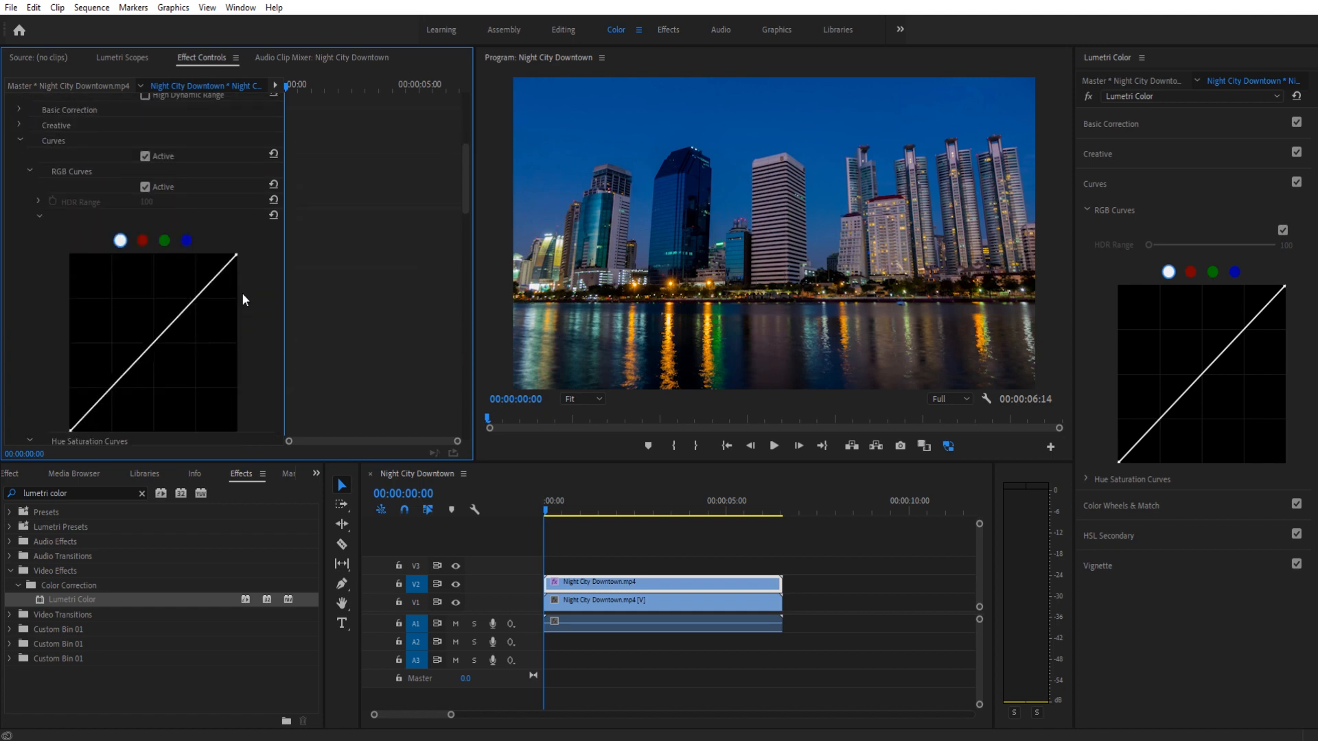
pyautogui.scroll(-3)
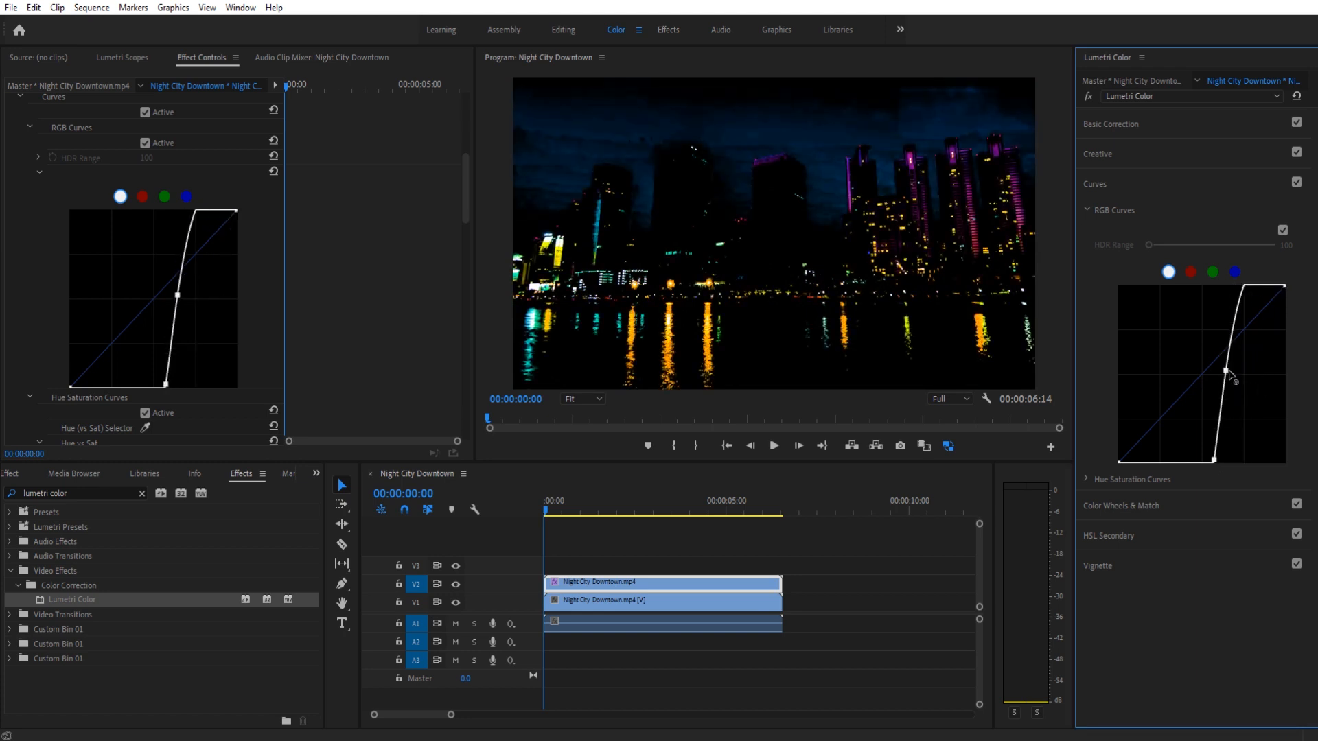
pyautogui.moveTo(1235, 376); pyautogui.dragTo(1244, 372)
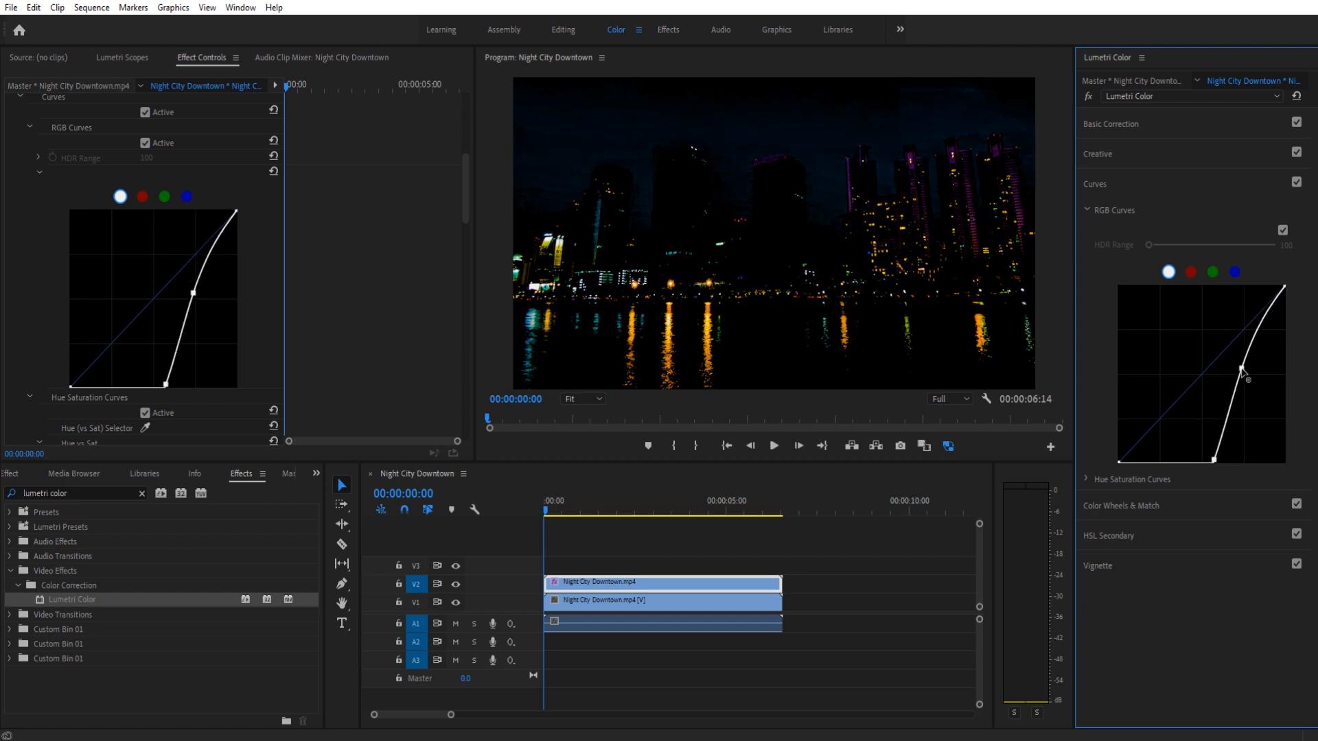
pyautogui.moveTo(1248, 376); pyautogui.dragTo(1264, 316)
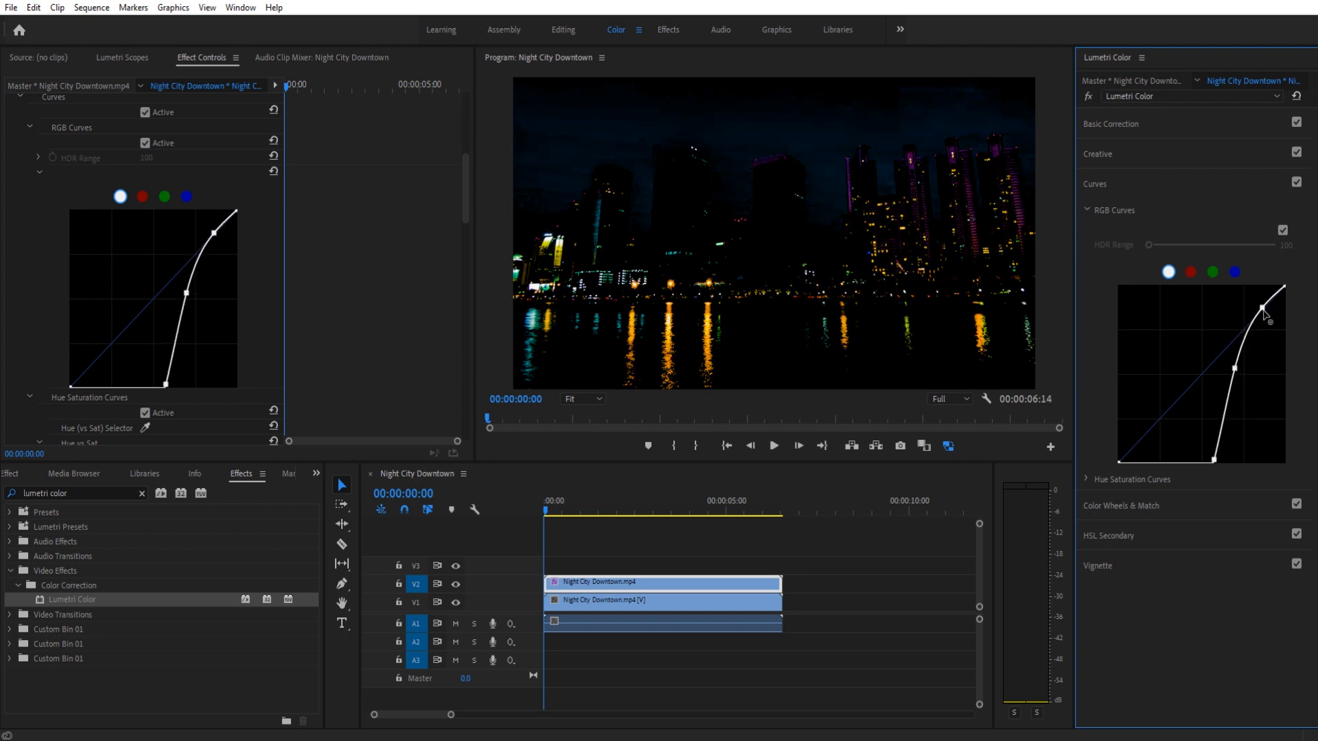
pyautogui.moveTo(1260, 312); pyautogui.dragTo(1244, 361)
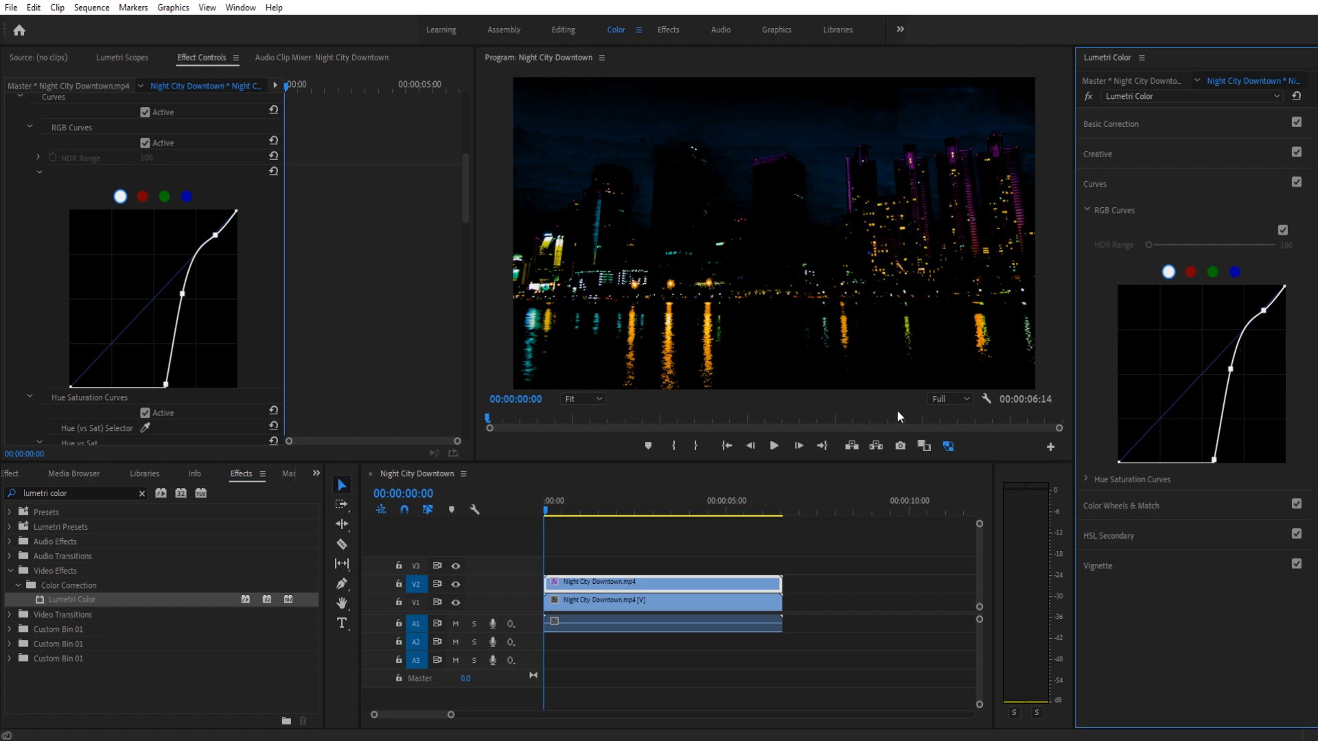
pyautogui.moveTo(1204, 366)
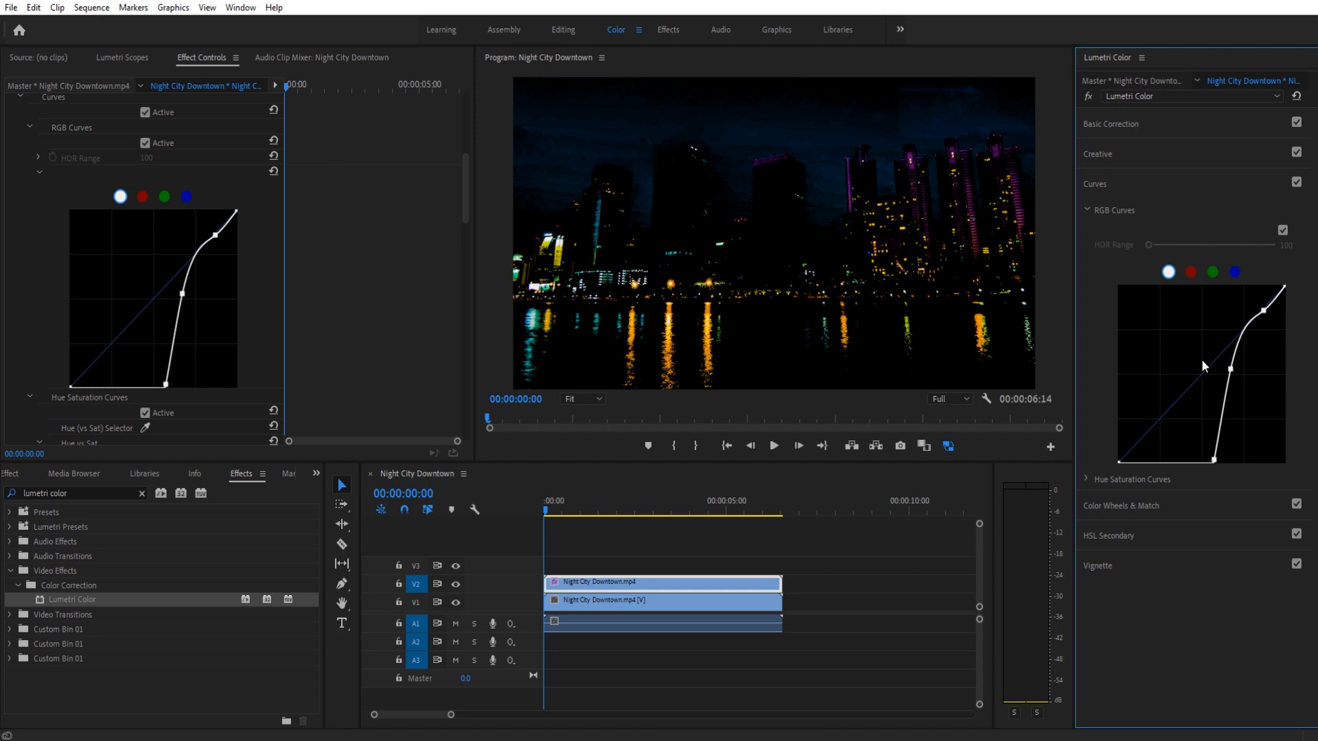
pyautogui.moveTo(1231, 366); pyautogui.dragTo(1230, 379)
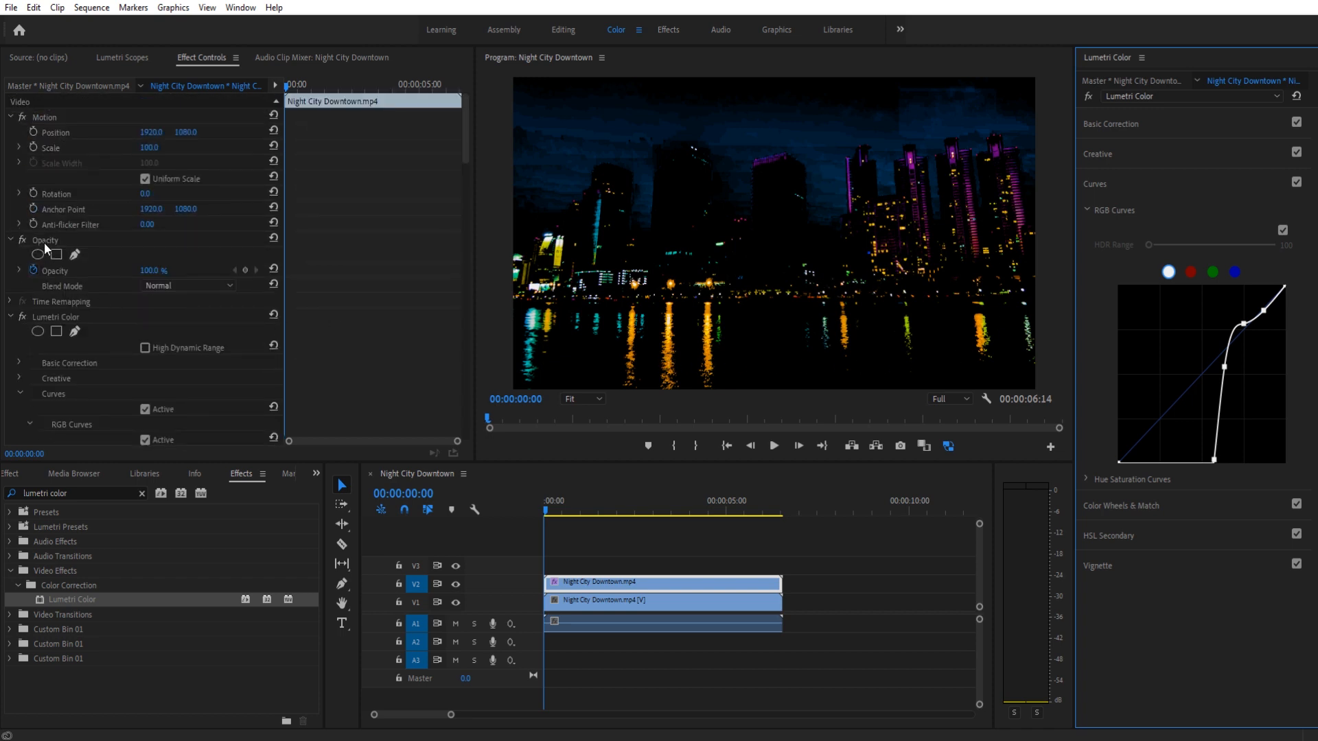
pyautogui.click(187, 286)
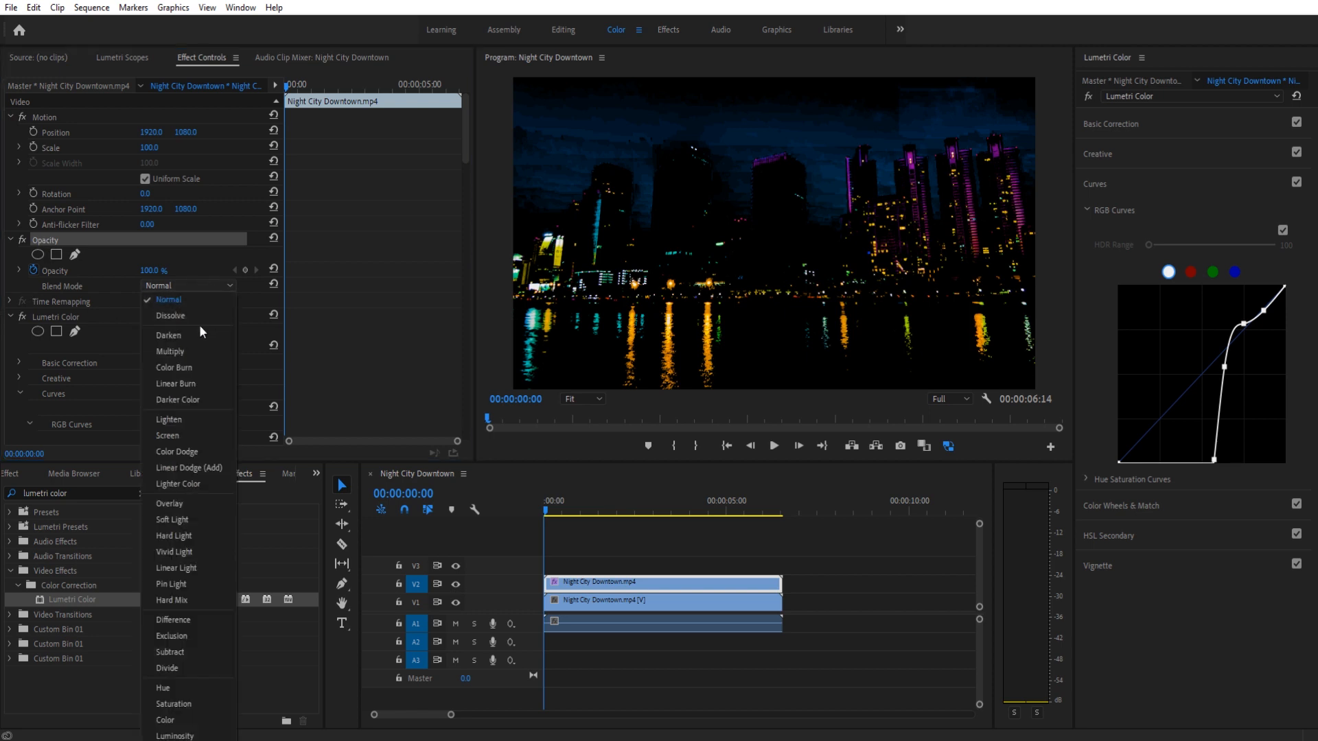
pyautogui.click(166, 435)
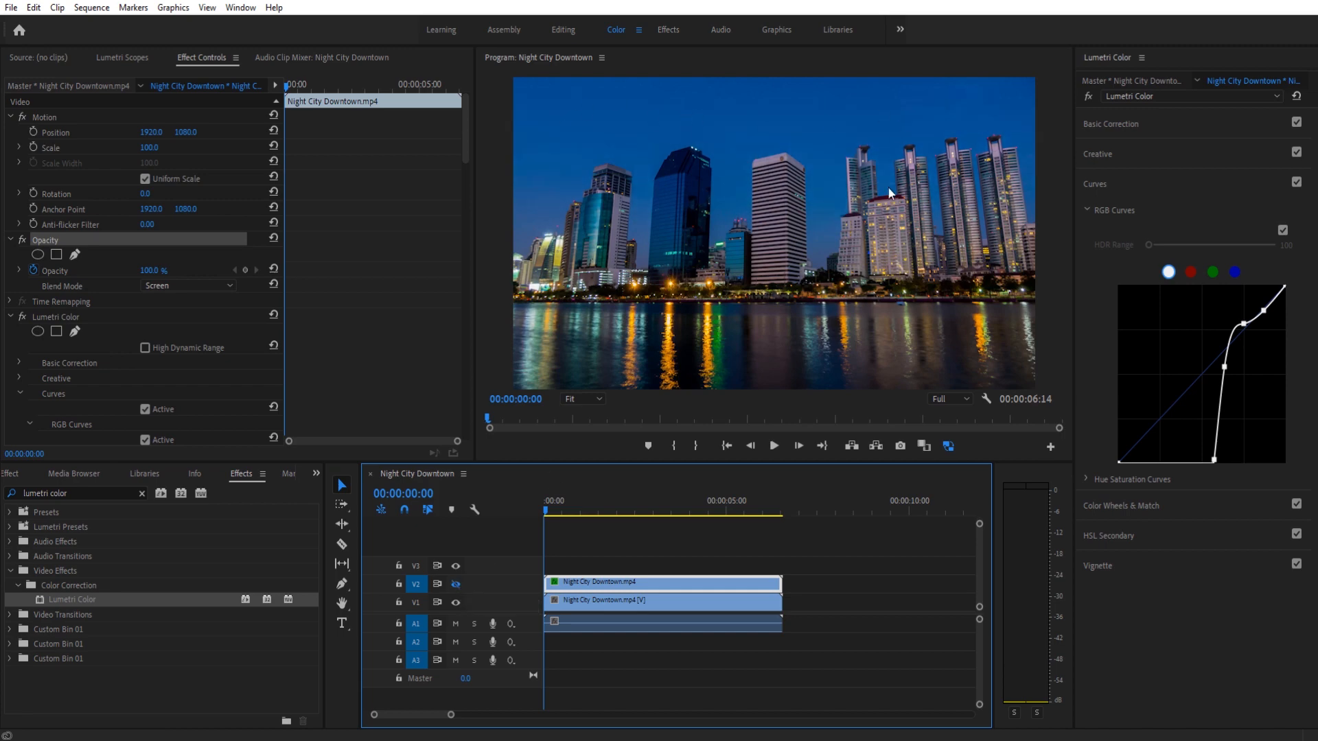
pyautogui.click(456, 584)
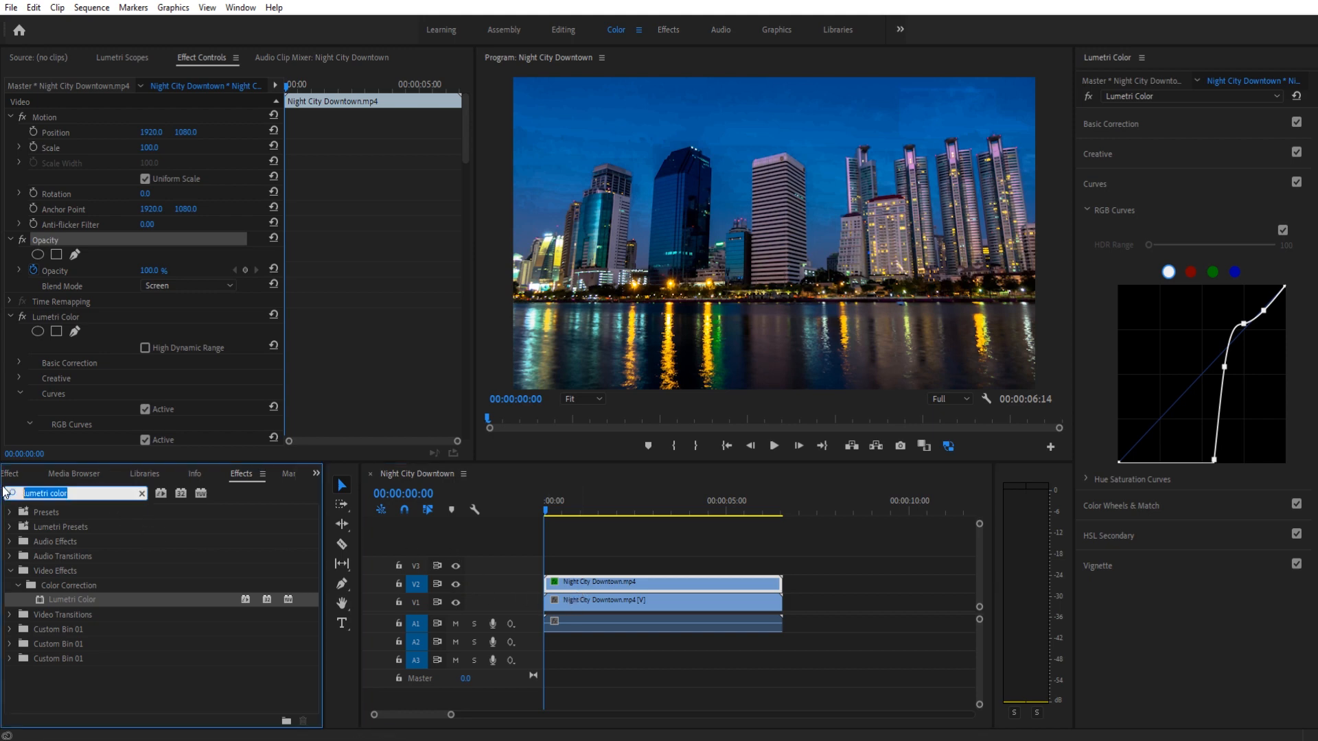
# Locate Gaussian Blur under Video Effects > Blur & Sharpen by searching 'blur'.
pyautogui.write('blur')
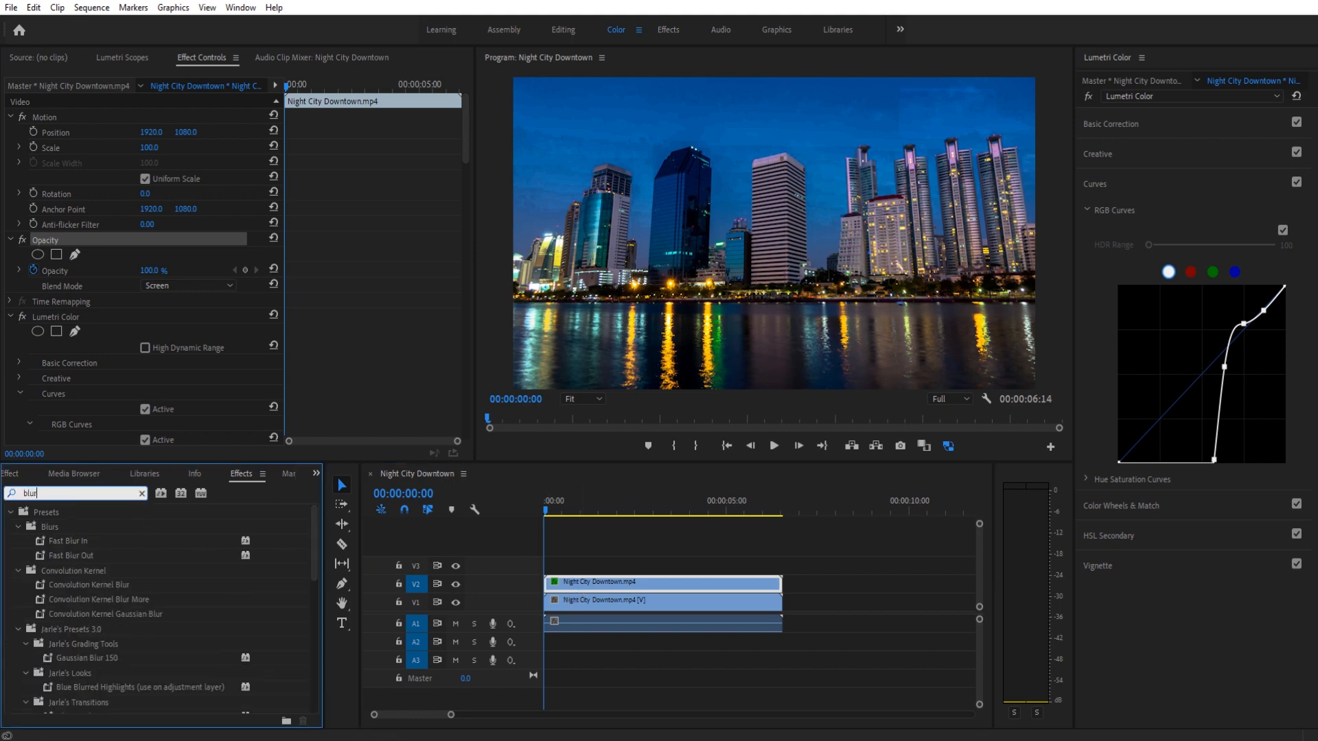
pyautogui.scroll(-3)
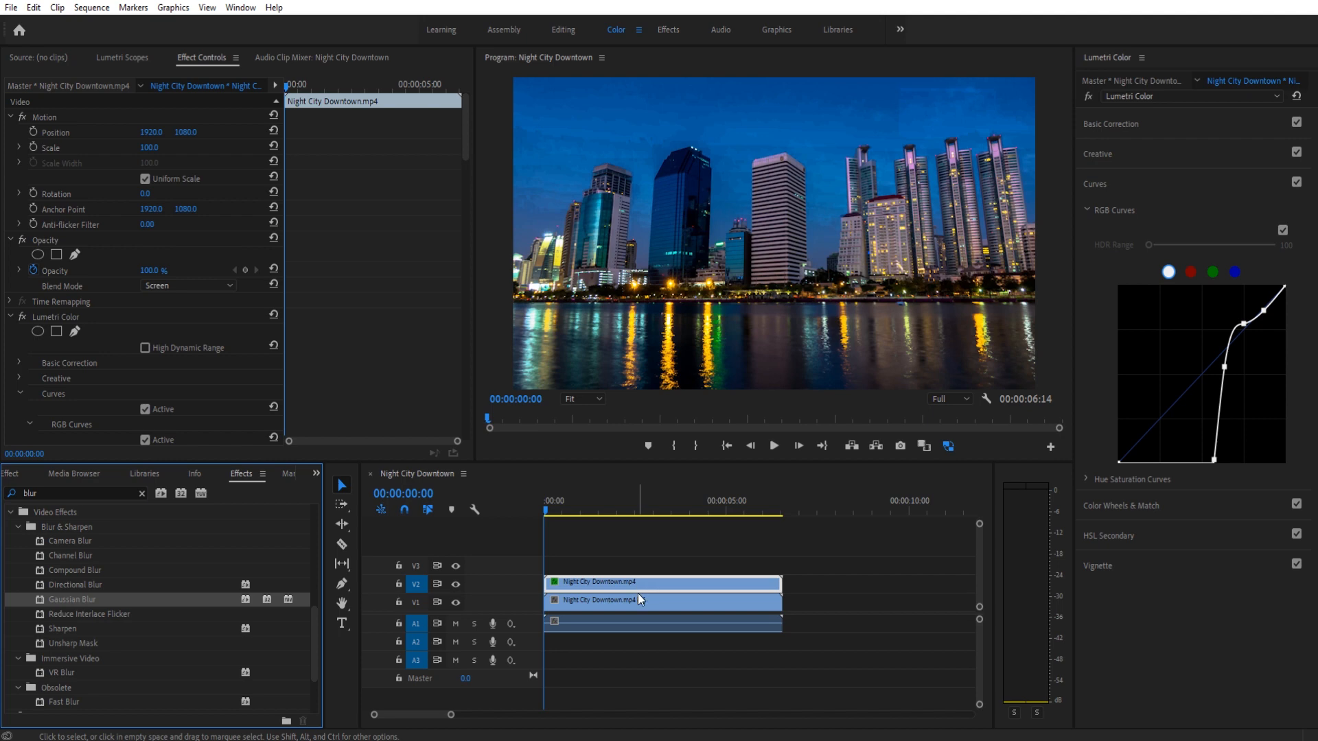
pyautogui.scroll(-3)
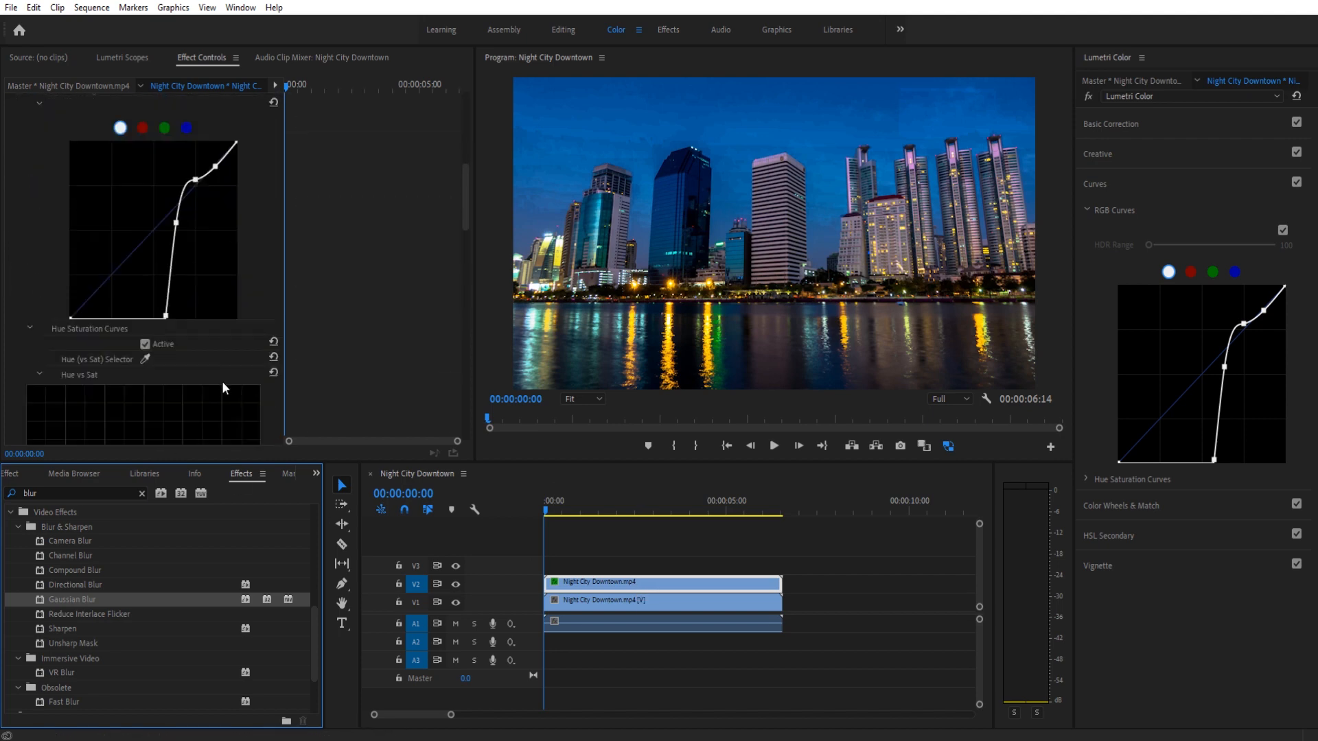
pyautogui.scroll(-3)
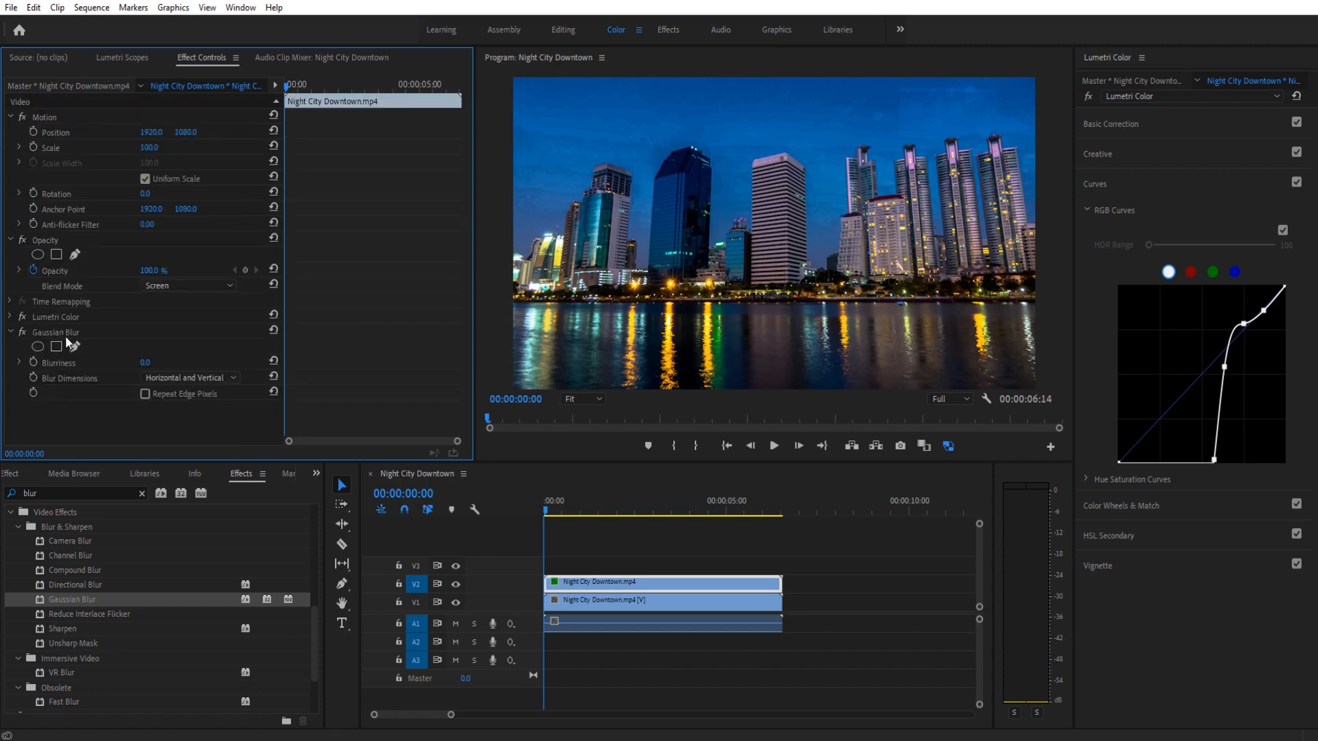
# Raise Gaussian Blur's blurriness toward 161 and compare Repeat Edge Pixels on and off.
pyautogui.click(55, 333)
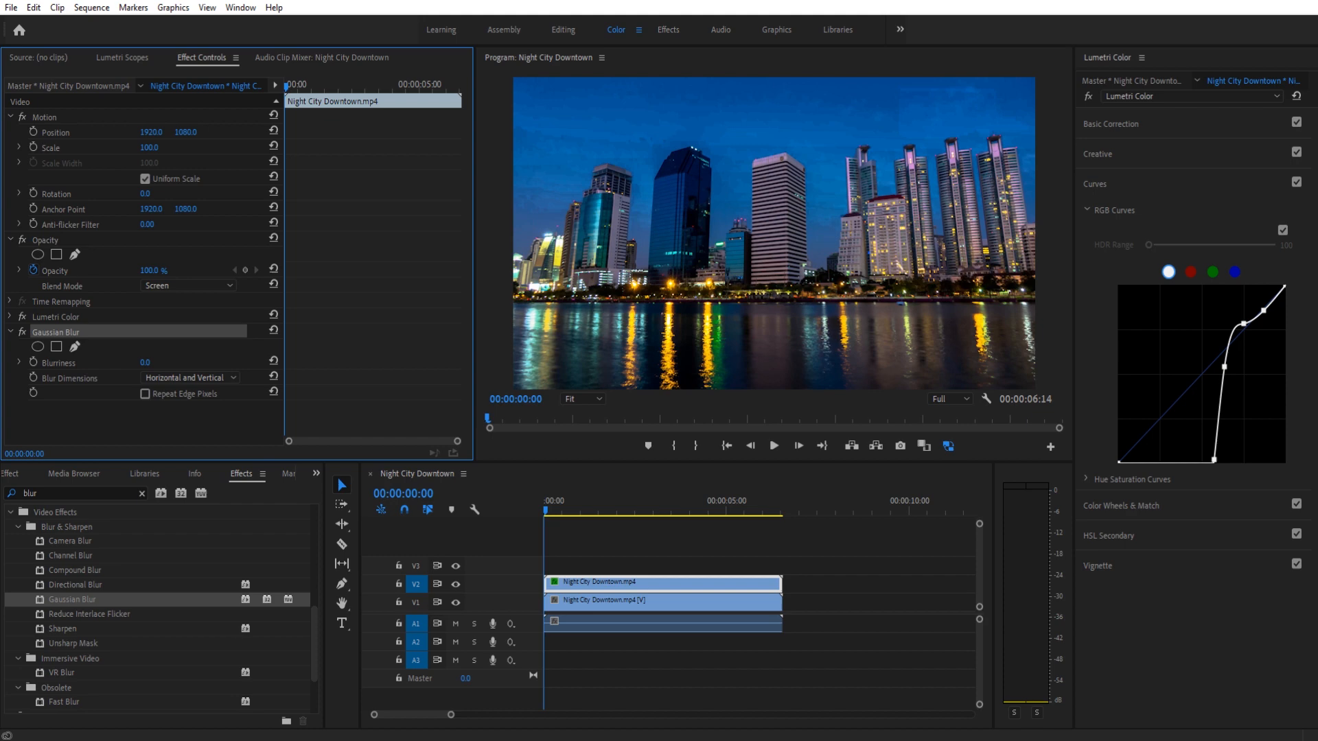
pyautogui.write('104.0')
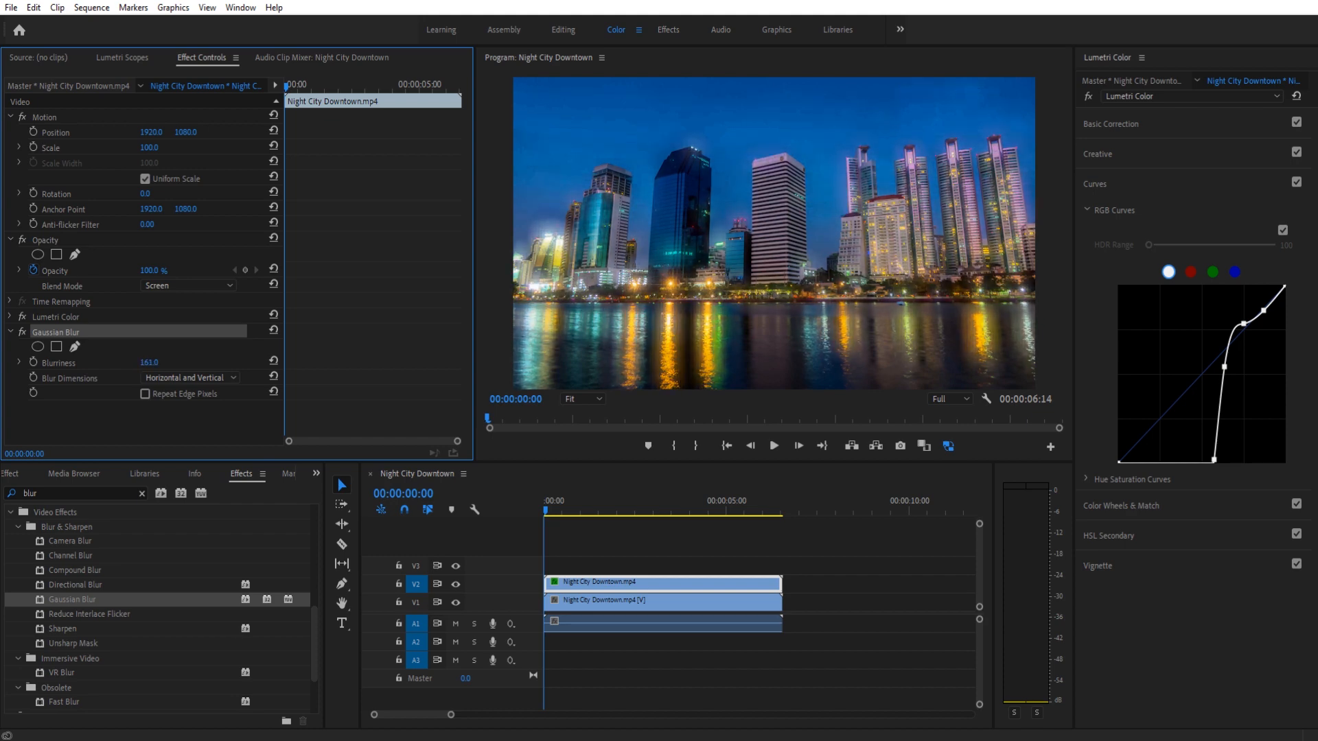
pyautogui.click(144, 394)
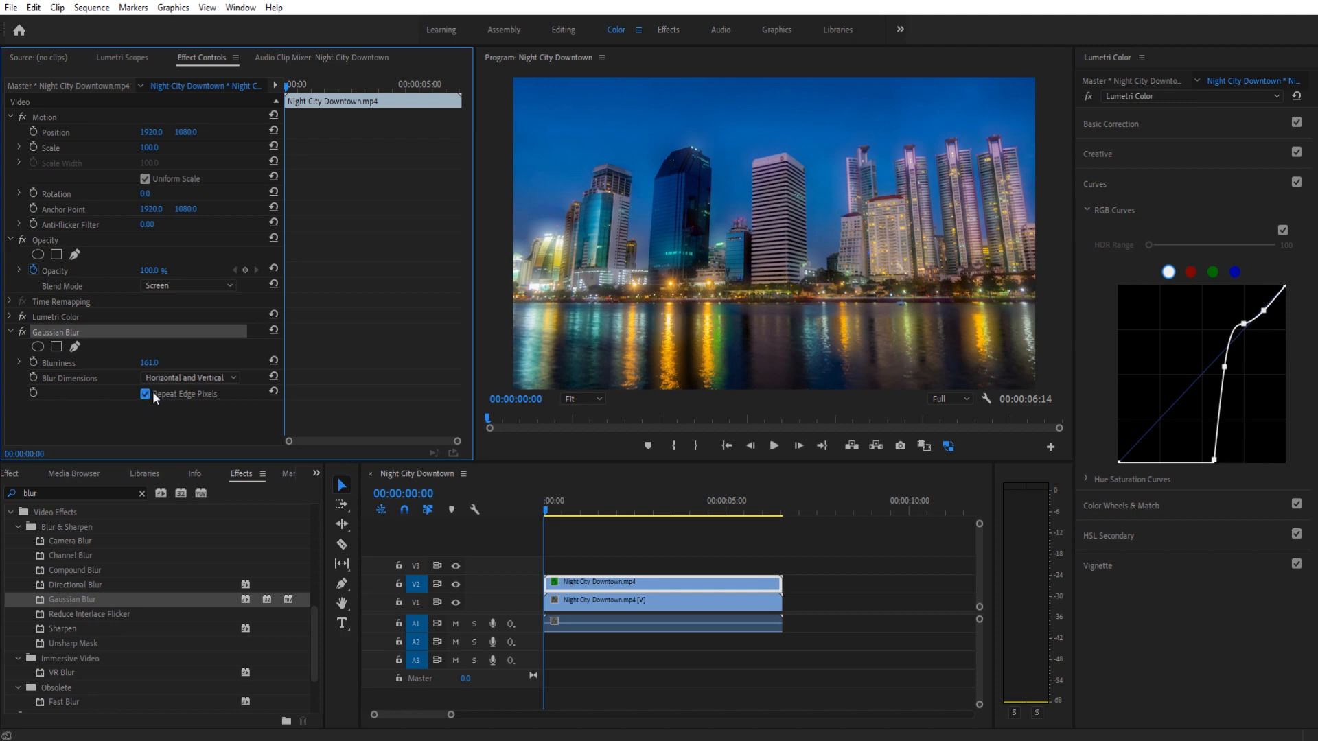
pyautogui.click(144, 394)
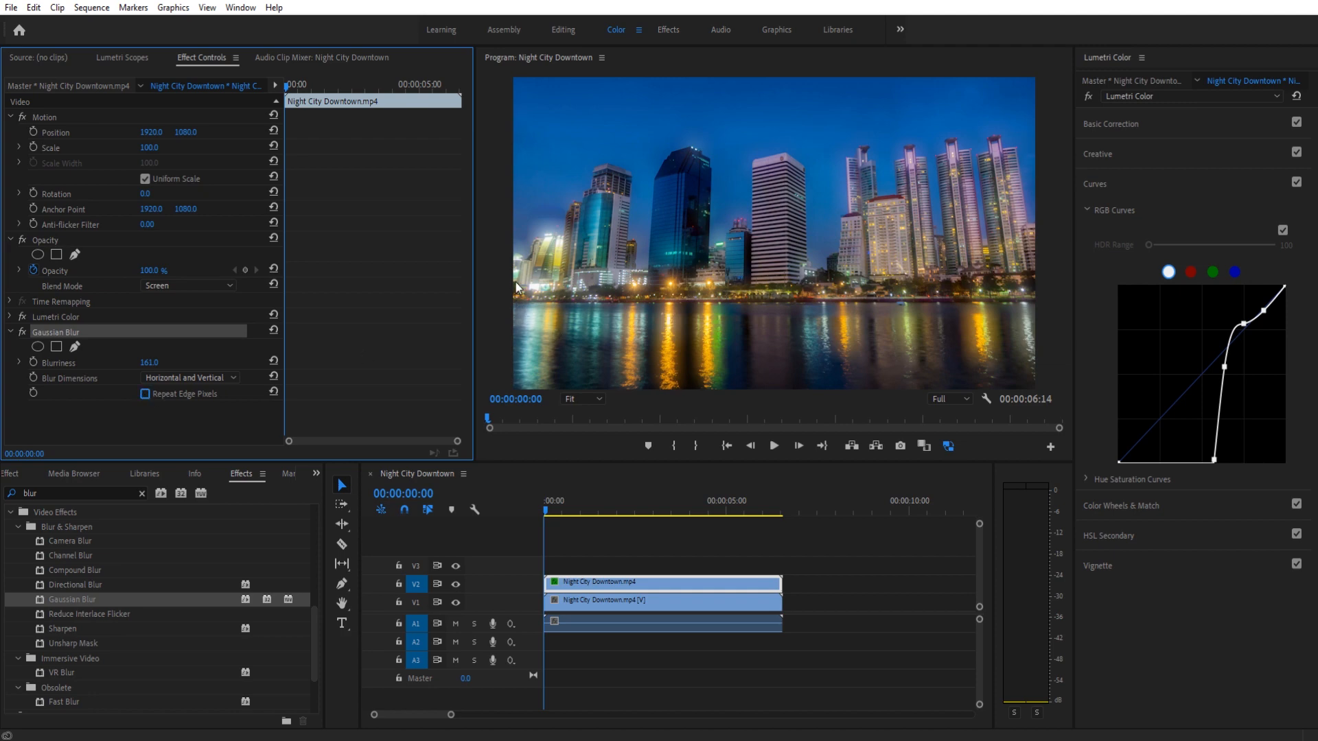
pyautogui.click(145, 394)
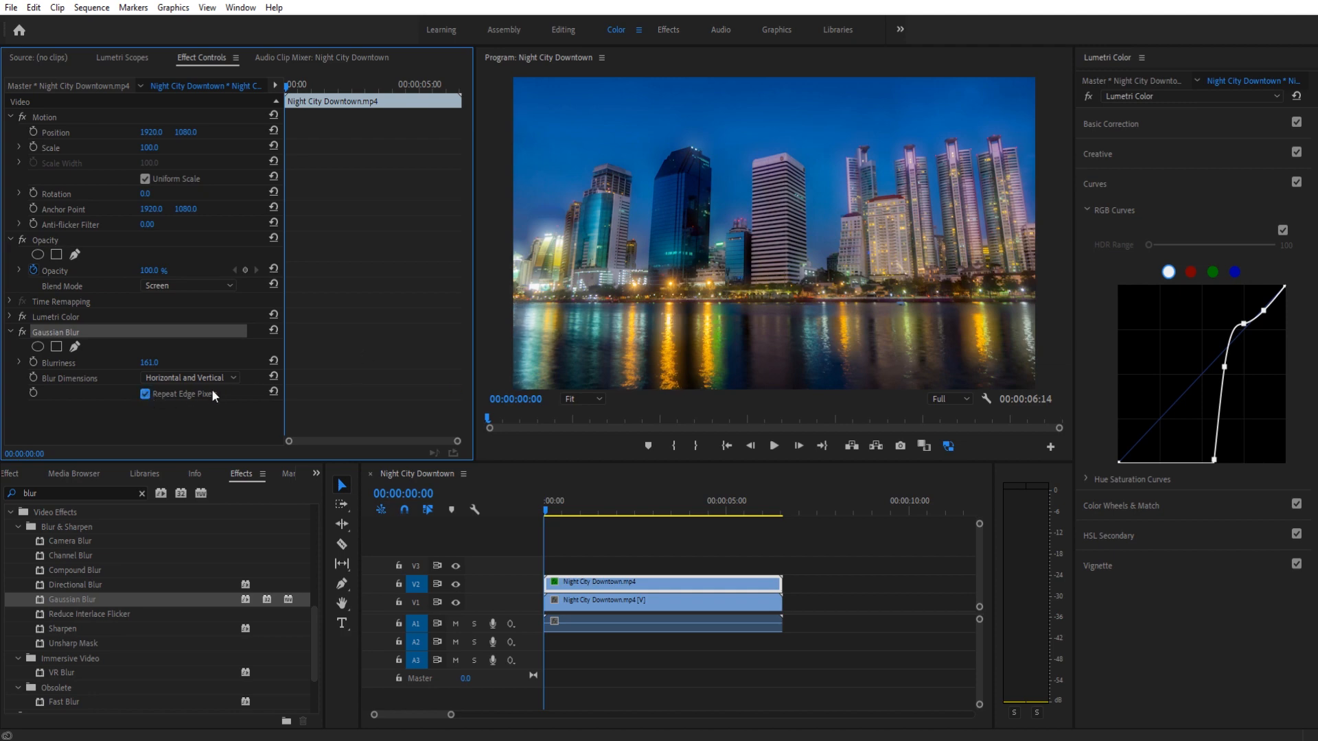
pyautogui.moveTo(676, 395)
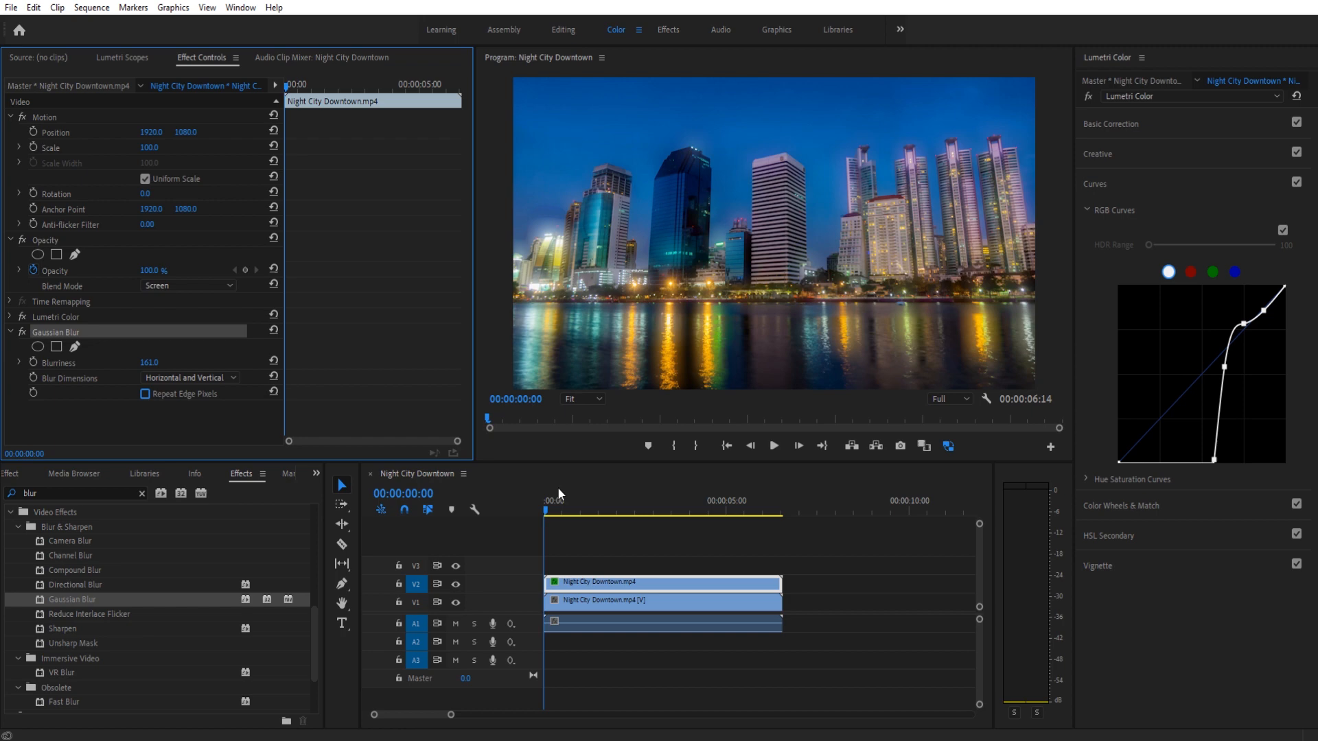
pyautogui.click(575, 508)
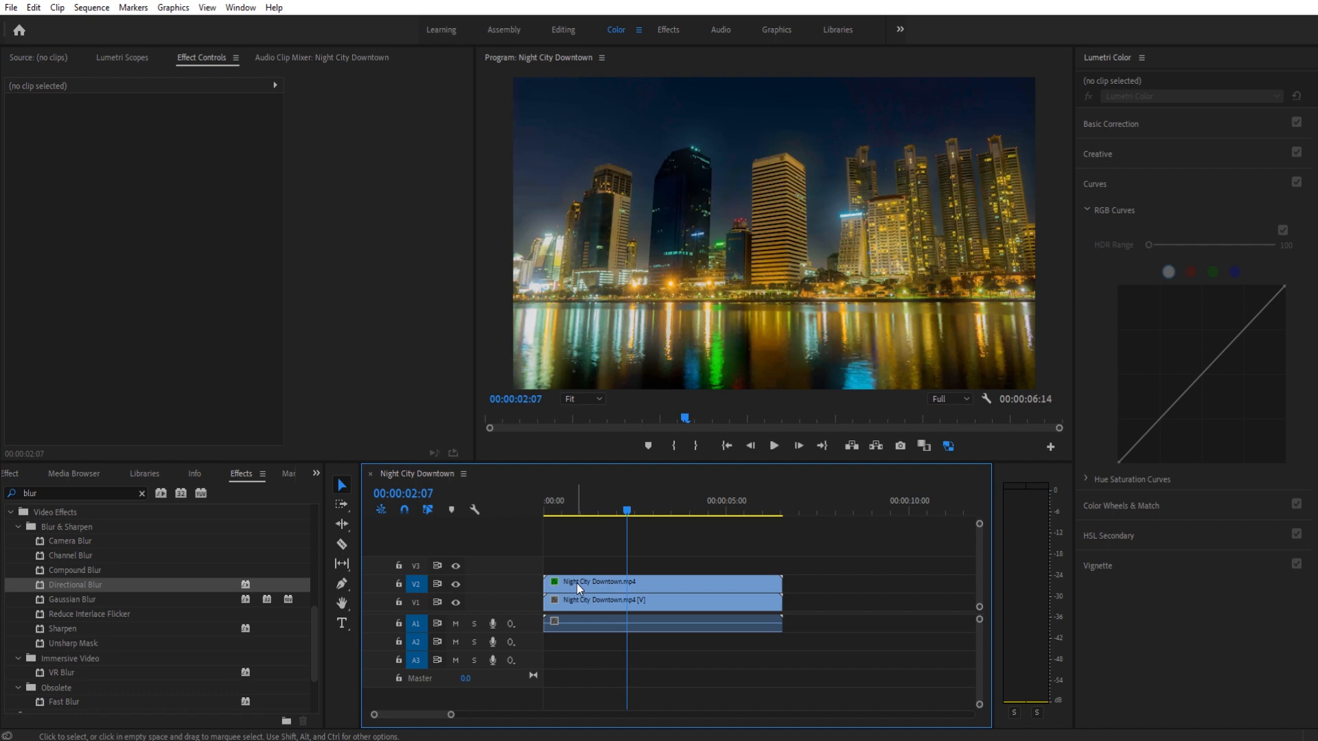
# Apply Directional Blur to the top clip with 90° direction and blur length 119.
pyautogui.click(661, 582)
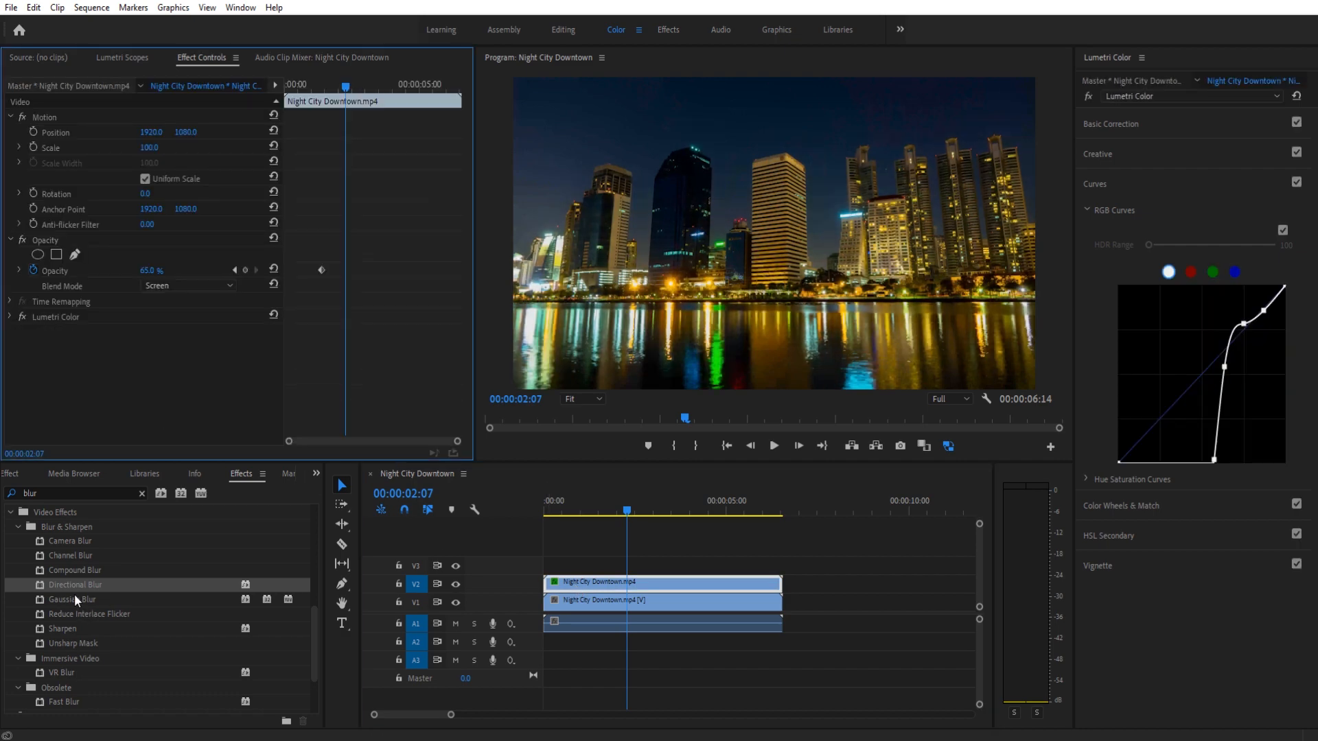
pyautogui.moveTo(76, 585); pyautogui.dragTo(661, 582)
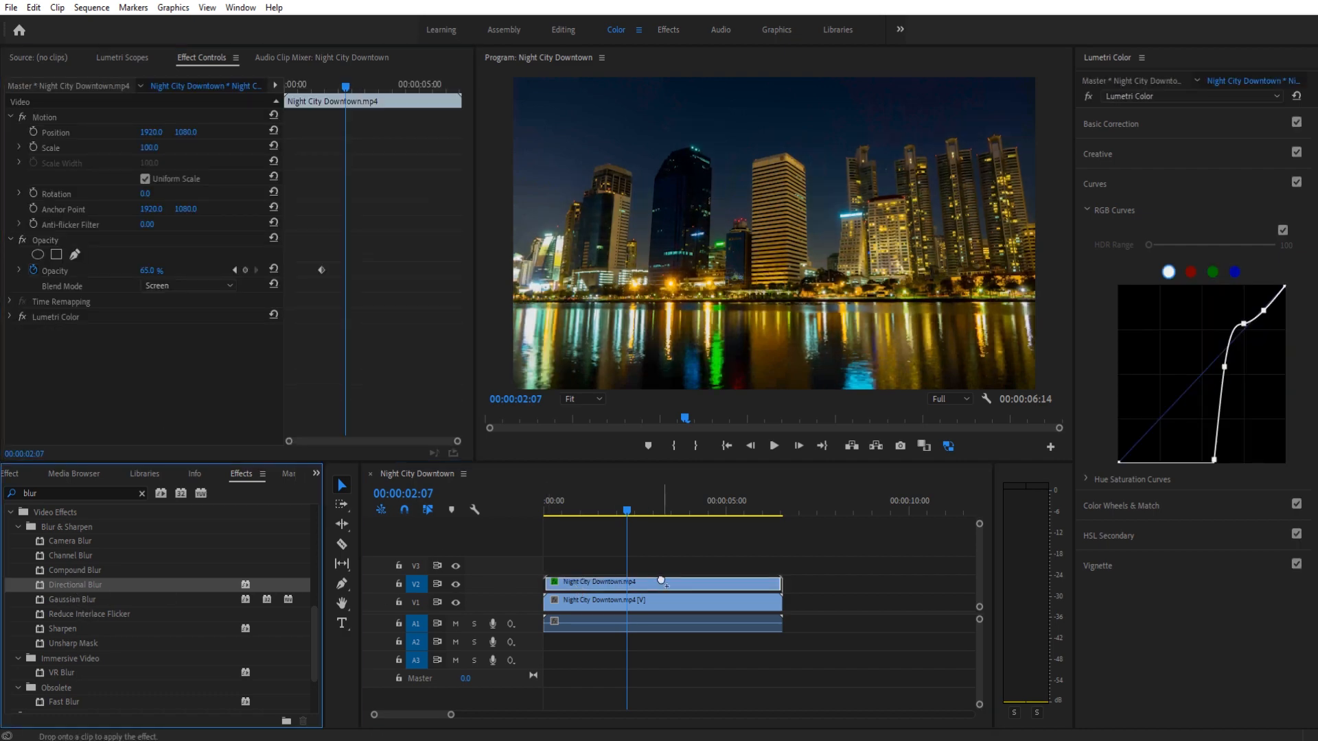
pyautogui.moveTo(73, 585); pyautogui.dragTo(662, 582)
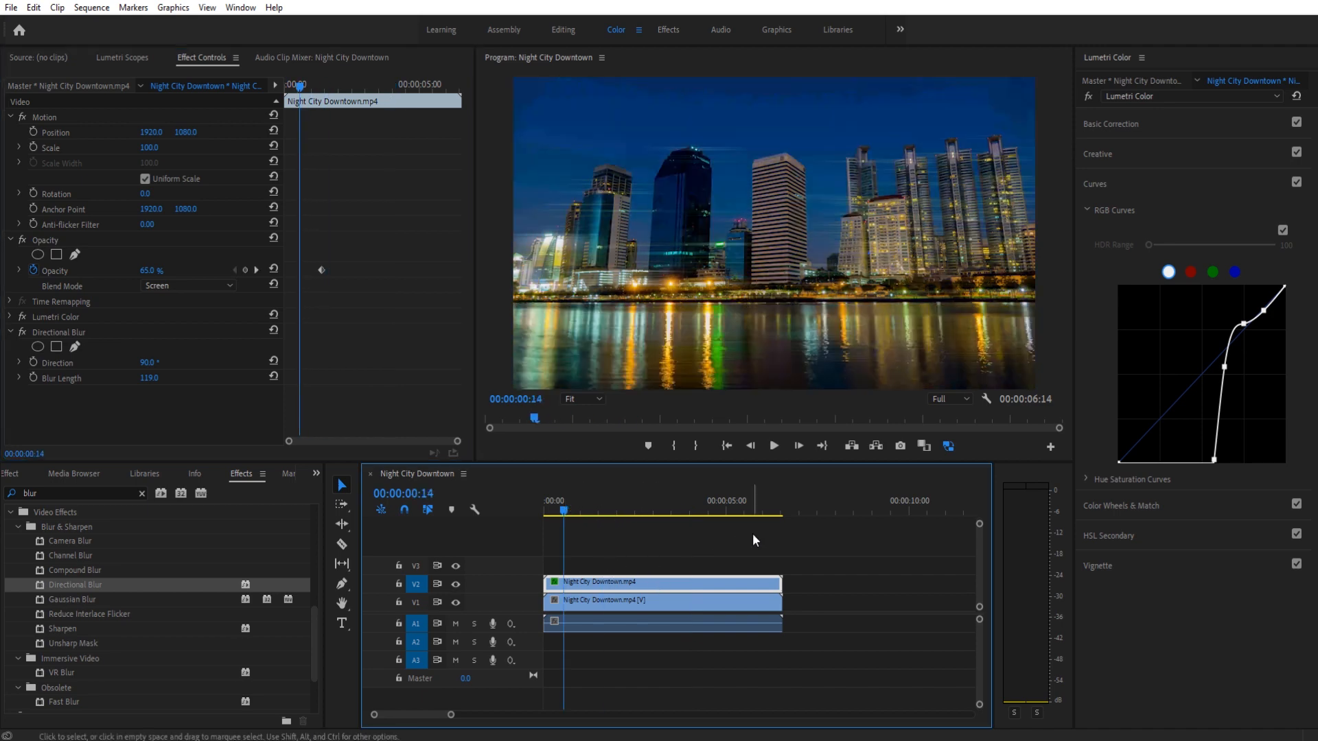
pyautogui.moveTo(736, 544)
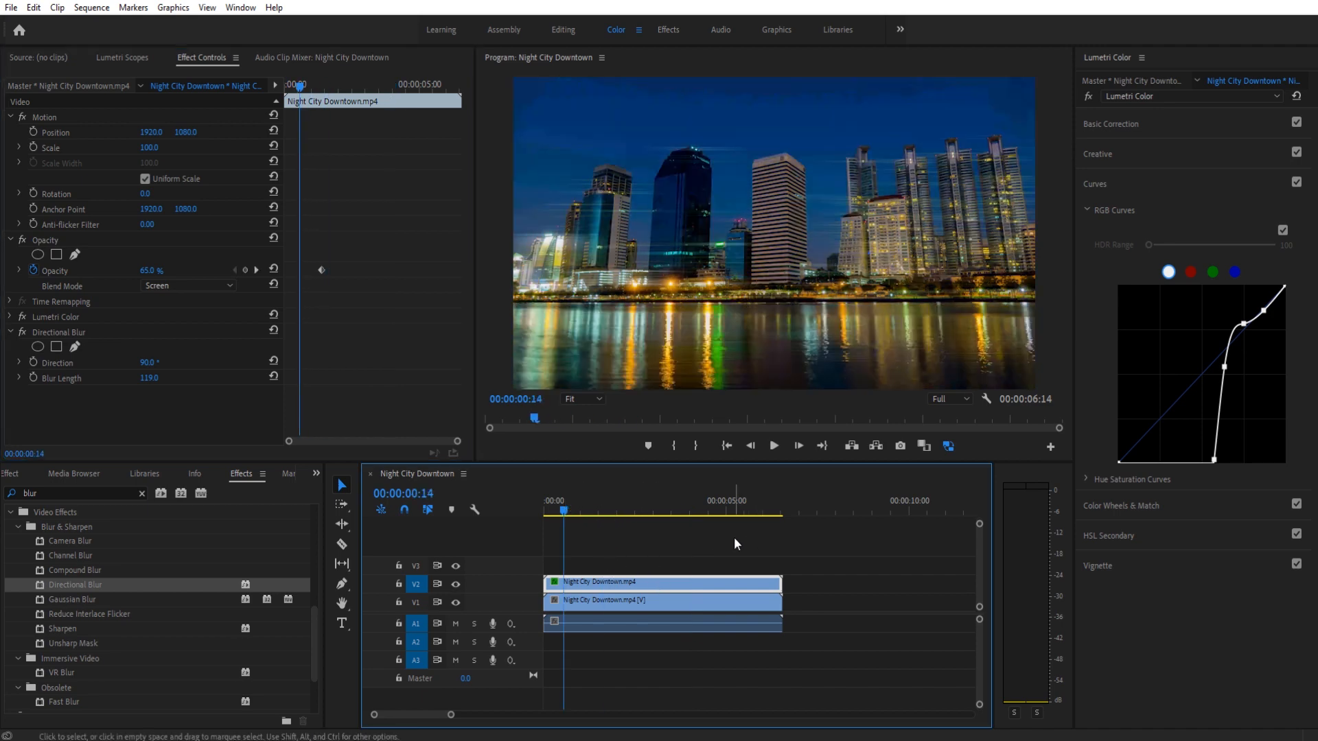